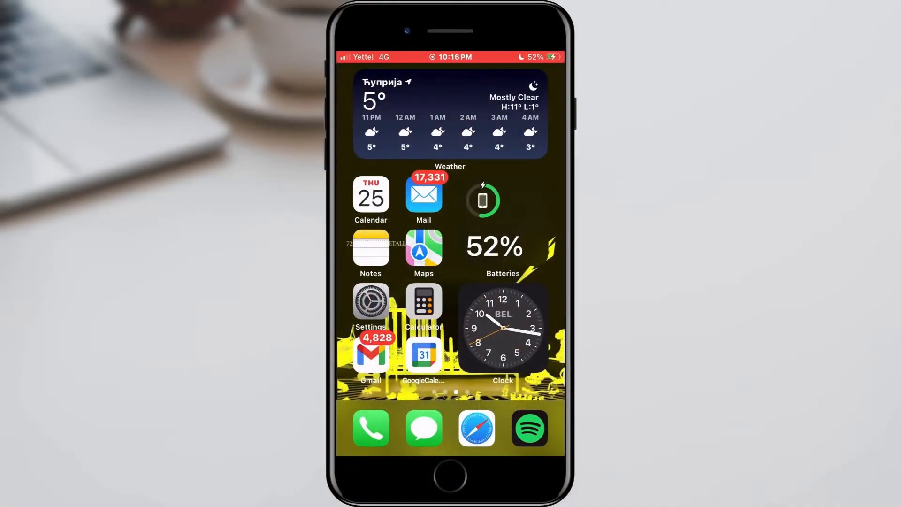
# - Delete one note from the Notes folder, dropping its count from 42 to 41
pyautogui.click(371, 250)
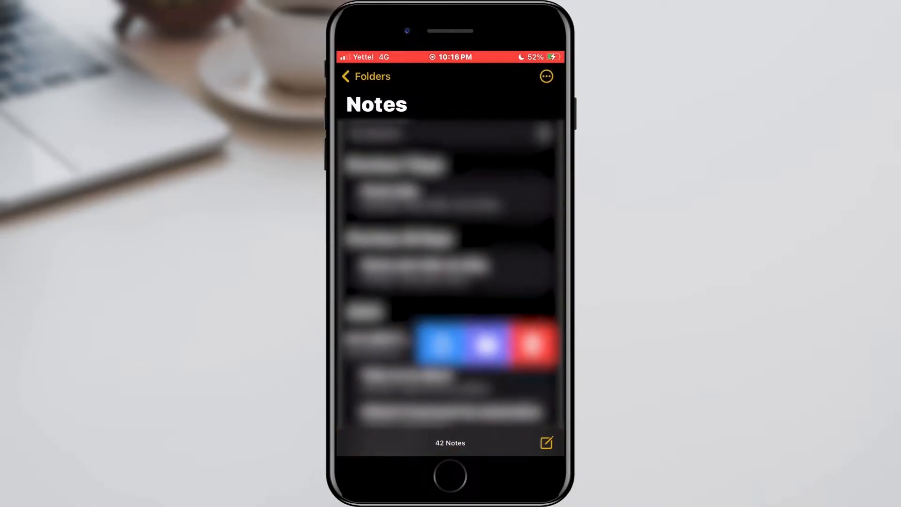
pyautogui.click(532, 343)
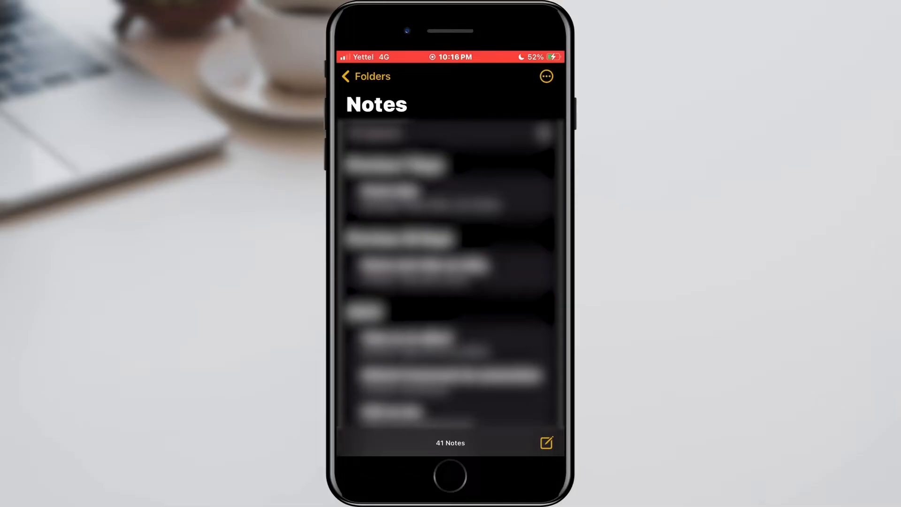
# - Return to the folders list and view Recently Deleted with the one deleted note
pyautogui.click(365, 76)
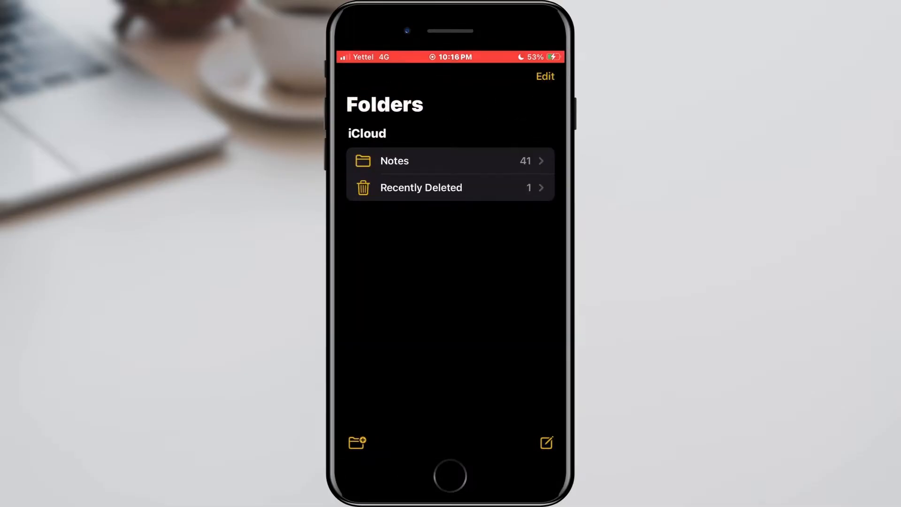
pyautogui.click(422, 188)
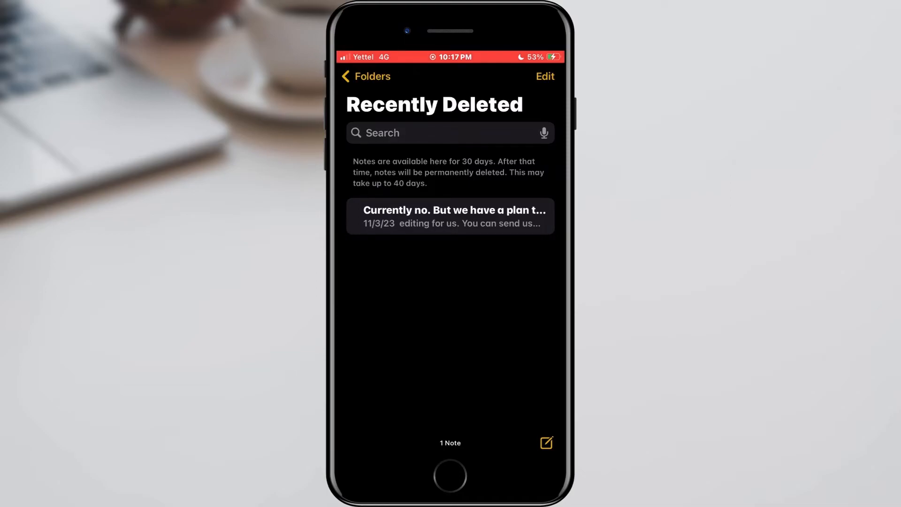
# - Select the deleted note and move it back into the Notes folder, restoring 42 notes
pyautogui.click(543, 76)
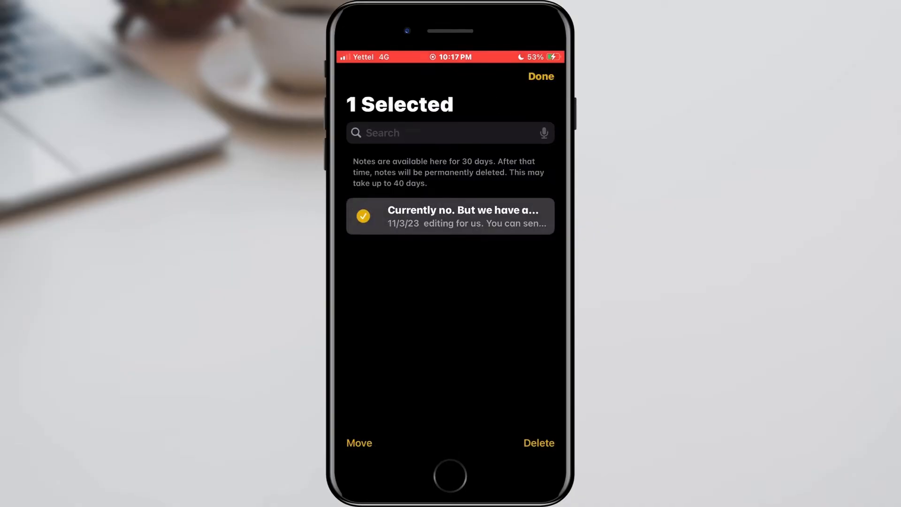
pyautogui.click(358, 442)
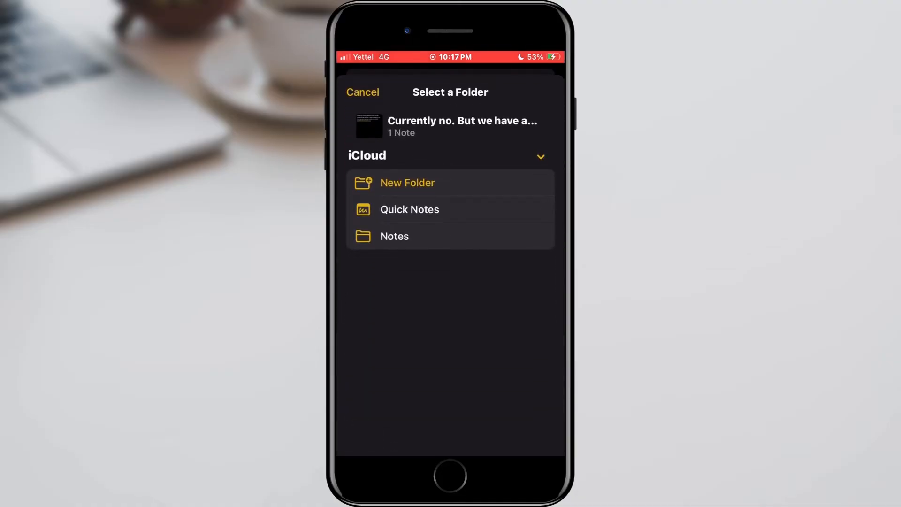
pyautogui.moveTo(403, 247)
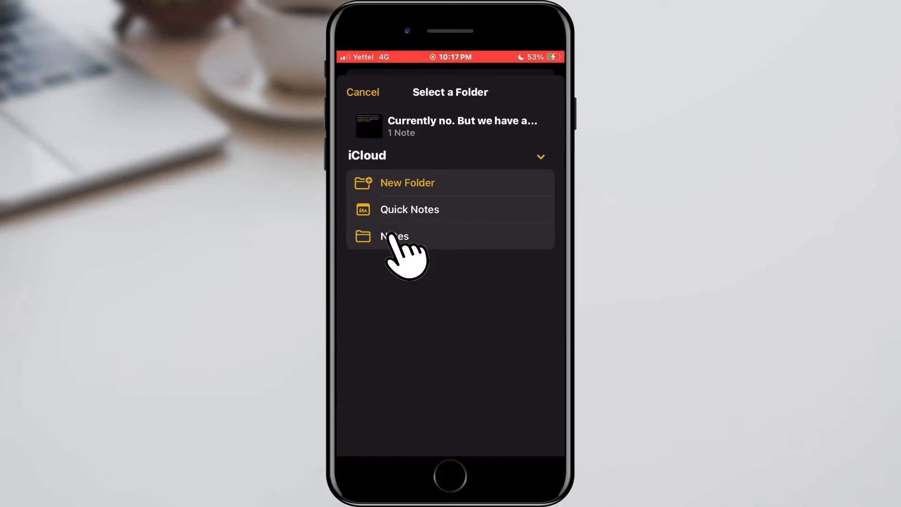
pyautogui.click(395, 237)
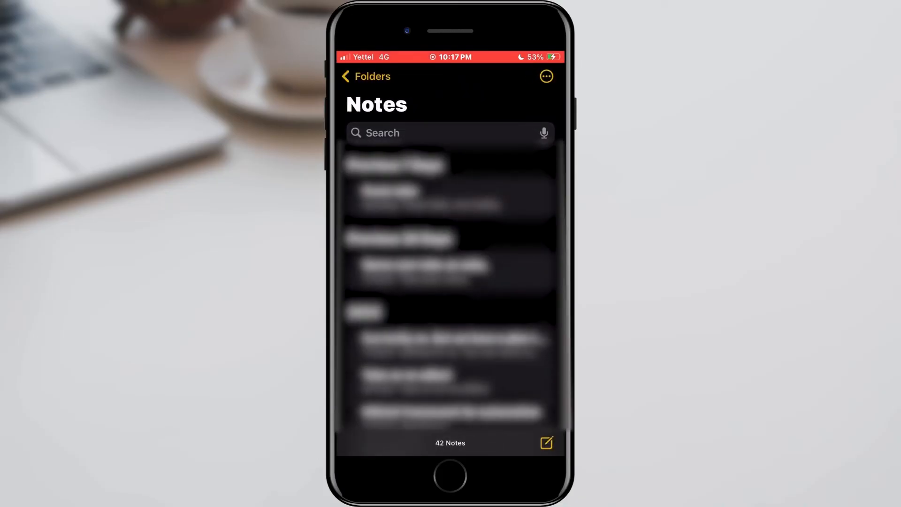